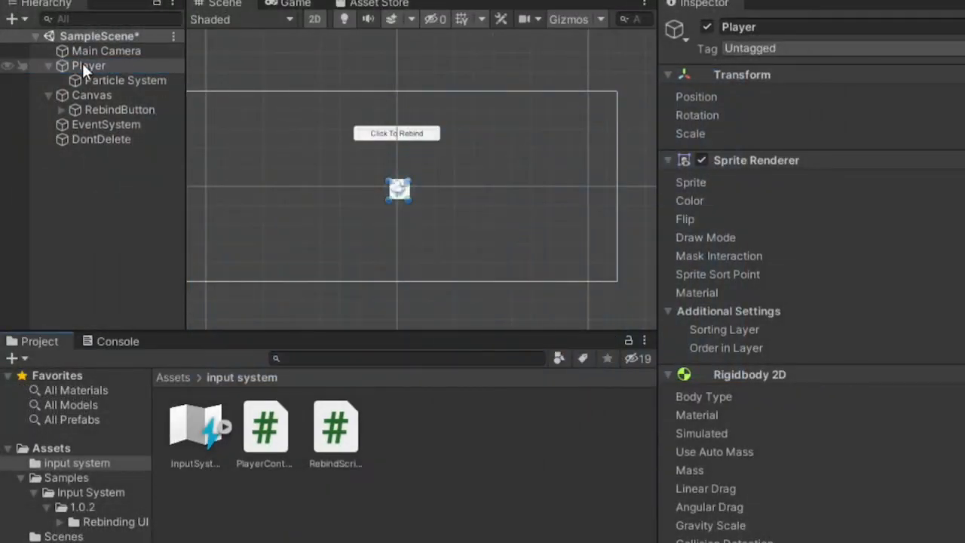
# Select Player, its Particle System and RebindButton, then view the PlayerControls script in the Inspector.
pyautogui.click(88, 66)
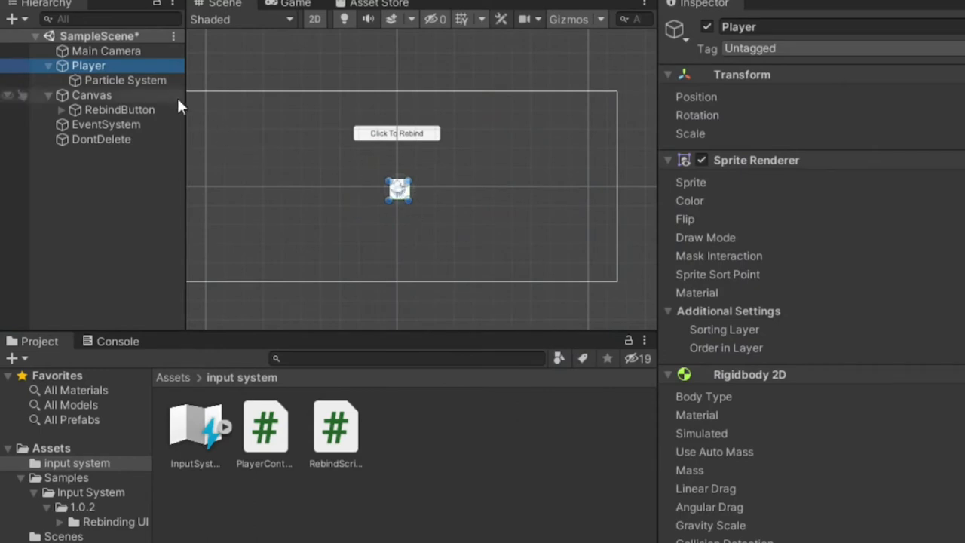
pyautogui.click(124, 80)
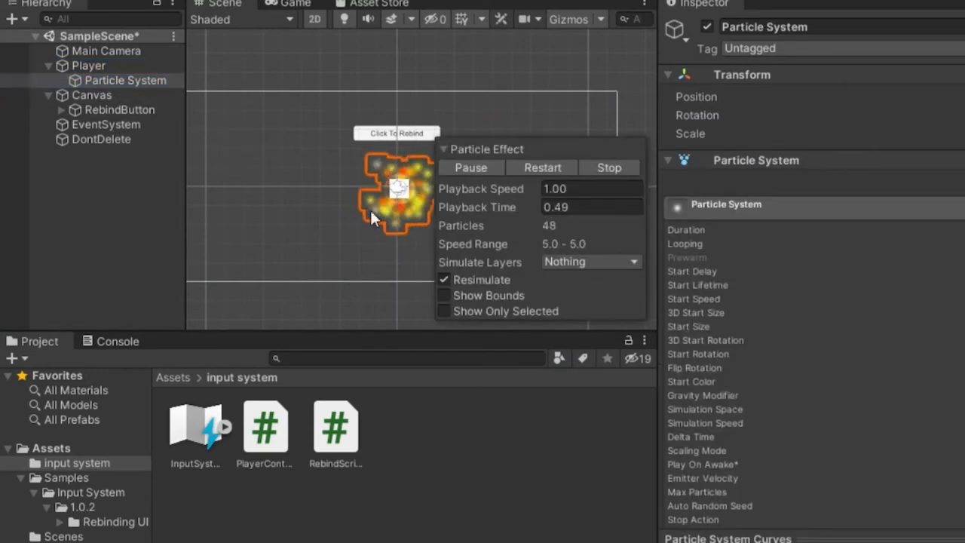
pyautogui.click(119, 110)
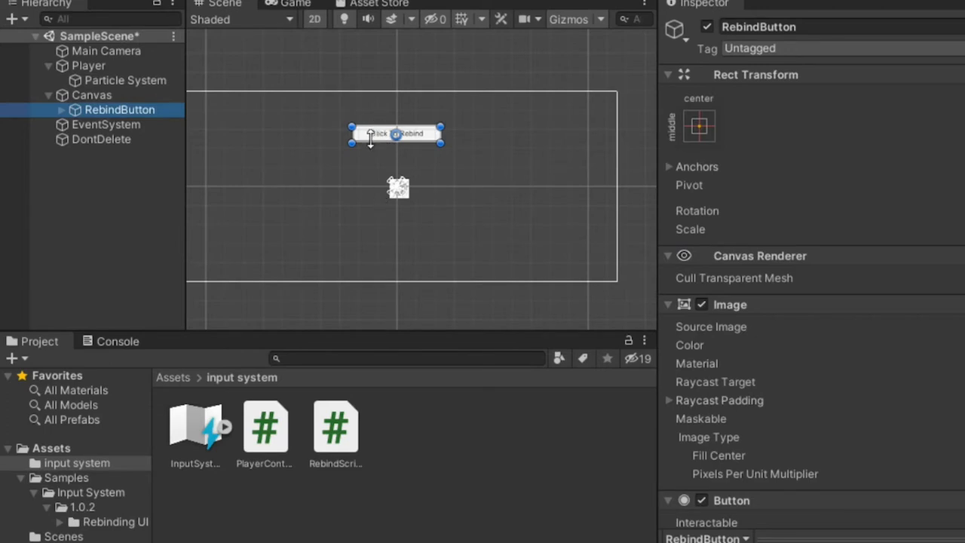
pyautogui.click(265, 427)
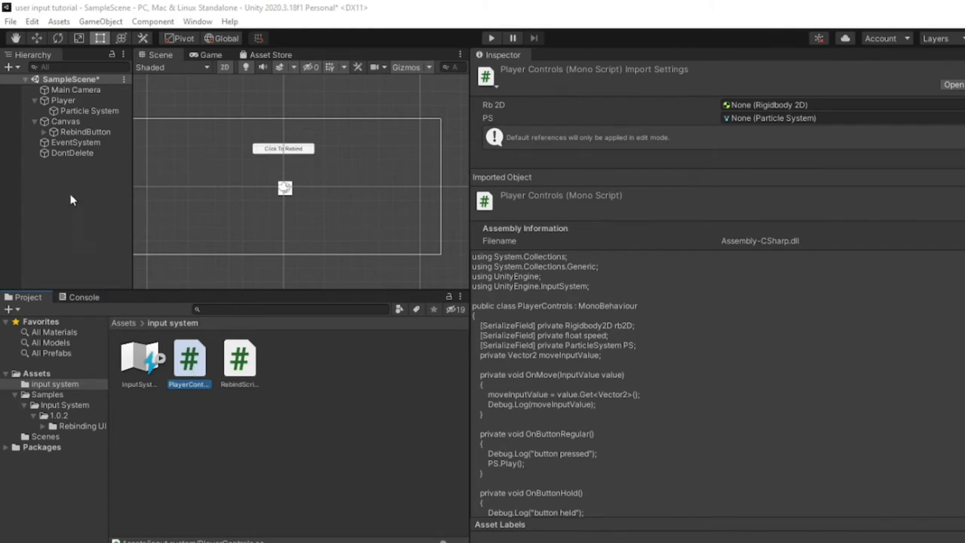
# Replace EventSystem's Standalone Input Module with InputSystemUIInputModule.
pyautogui.click(76, 142)
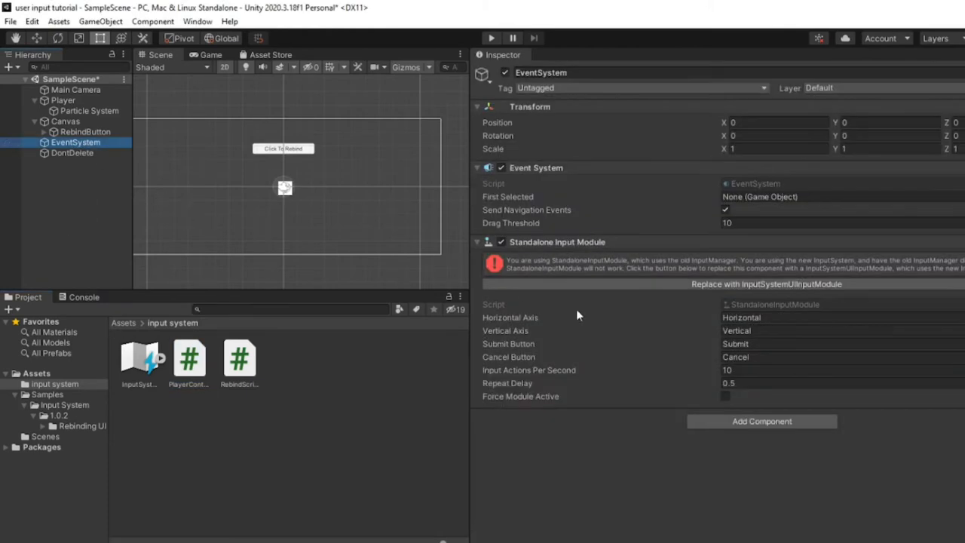
pyautogui.click(765, 283)
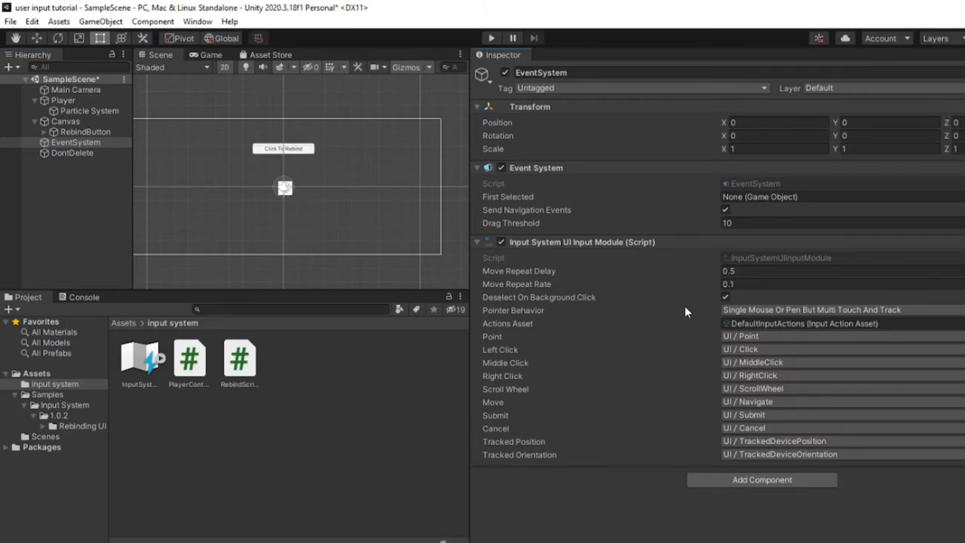
pyautogui.moveTo(706, 320)
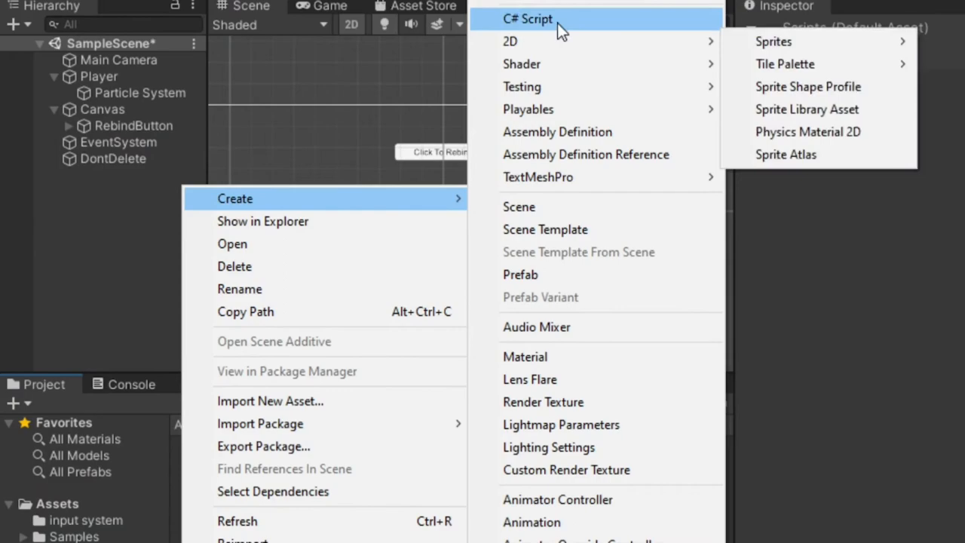
# Create the RebindScript C# script and open it in the code editor.
pyautogui.click(527, 19)
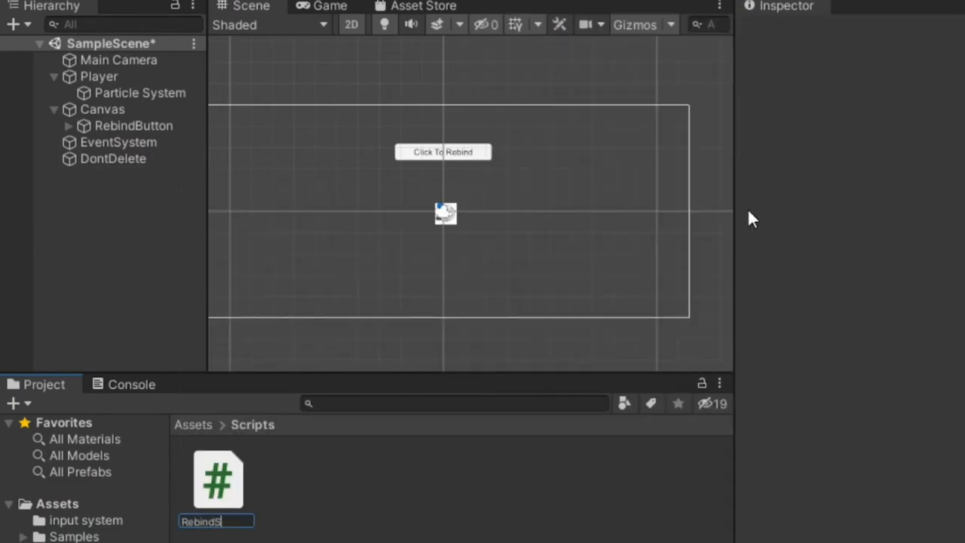
pyautogui.doubleClick(218, 480)
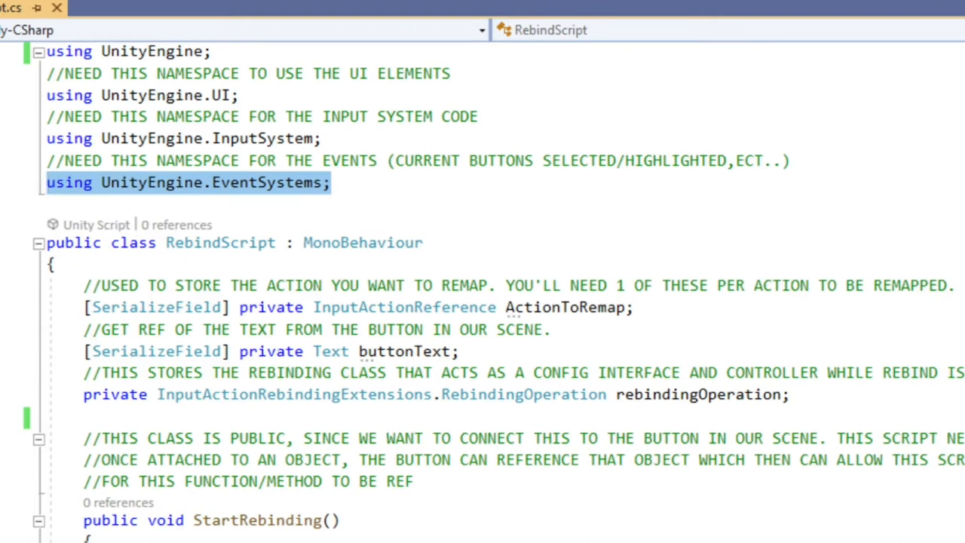
pyautogui.moveTo(454, 68)
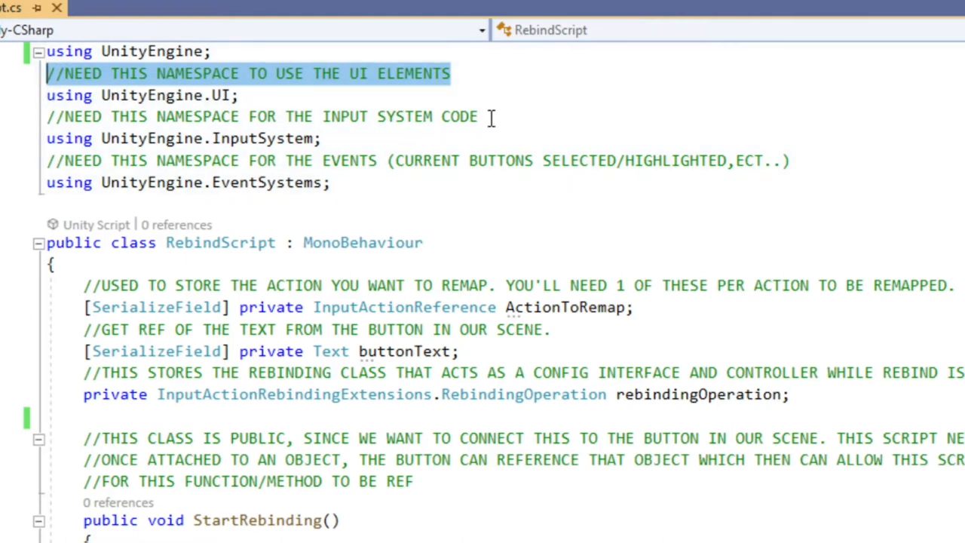
# Highlight the UI namespace comment in RebindScript's imports.
pyautogui.click(105, 116)
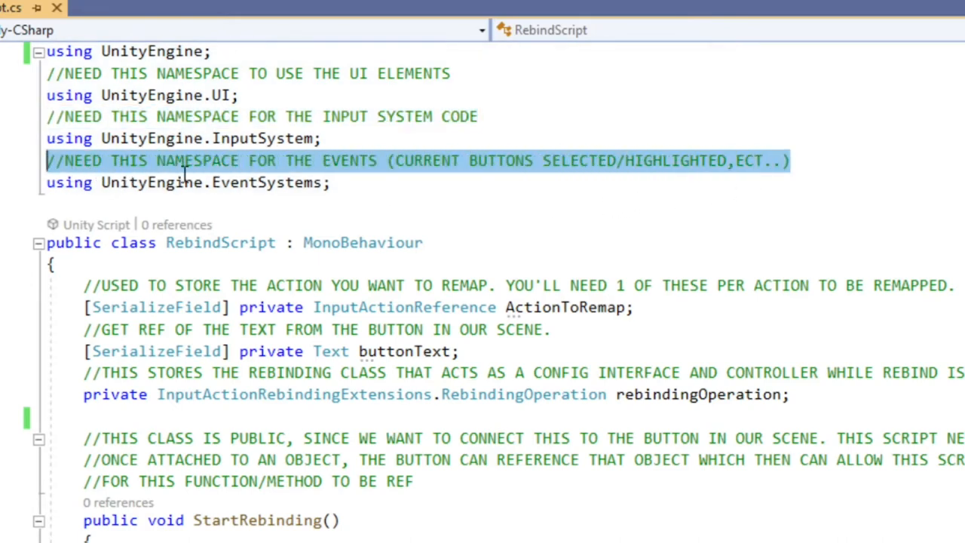
pyautogui.moveTo(749, 214)
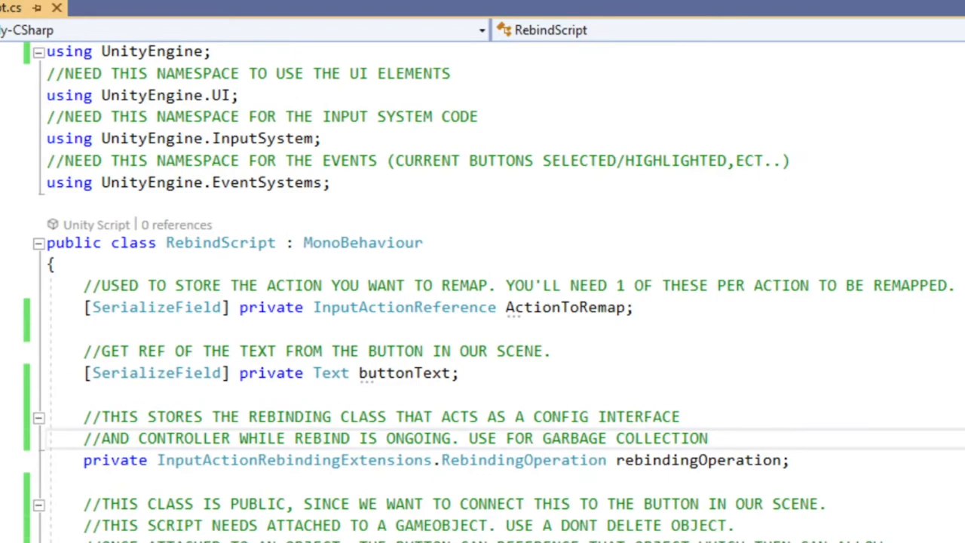
pyautogui.moveTo(548, 333)
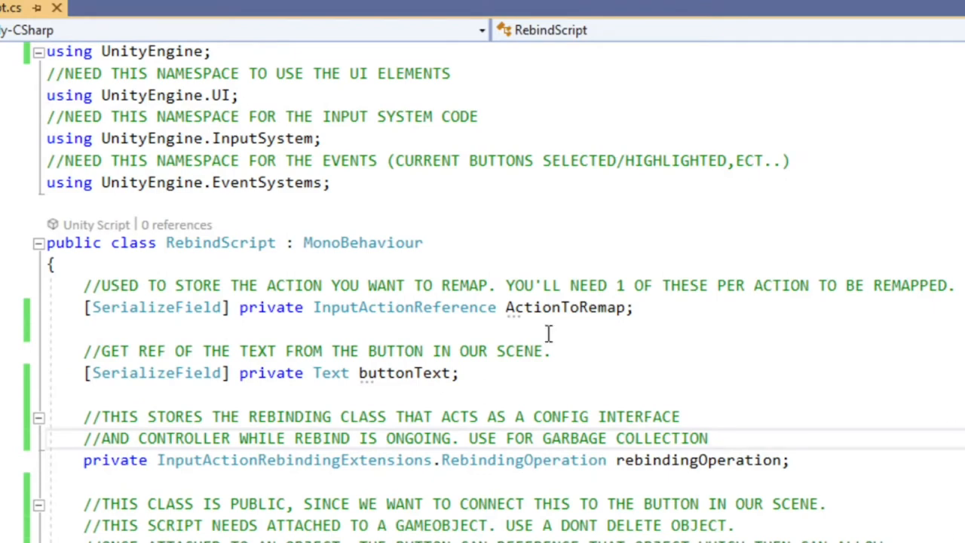
pyautogui.doubleClick(565, 307)
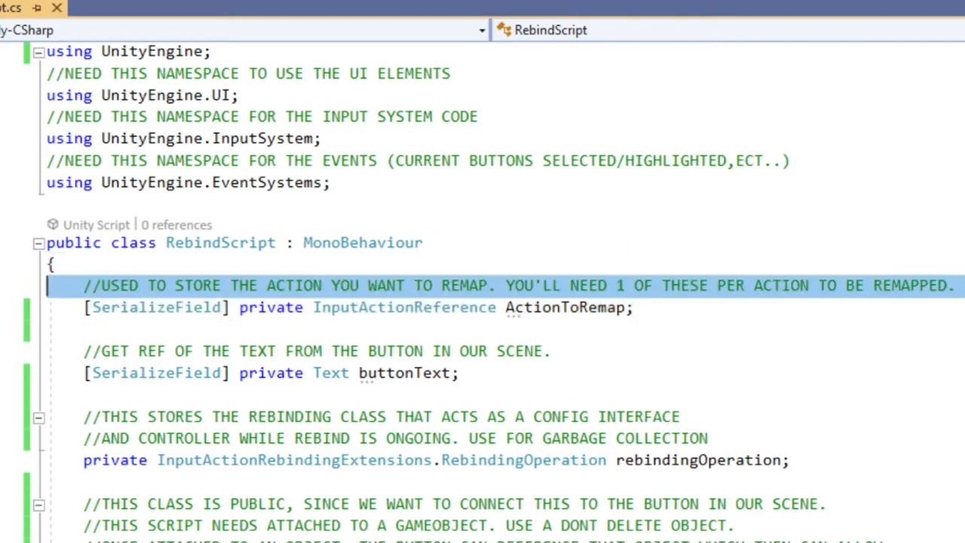
pyautogui.moveTo(263, 395)
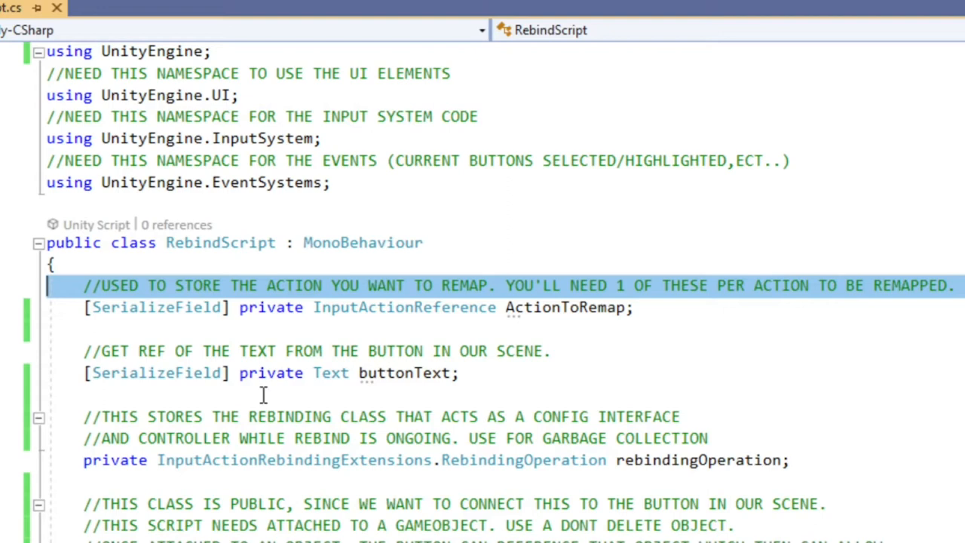
pyautogui.moveTo(744, 377)
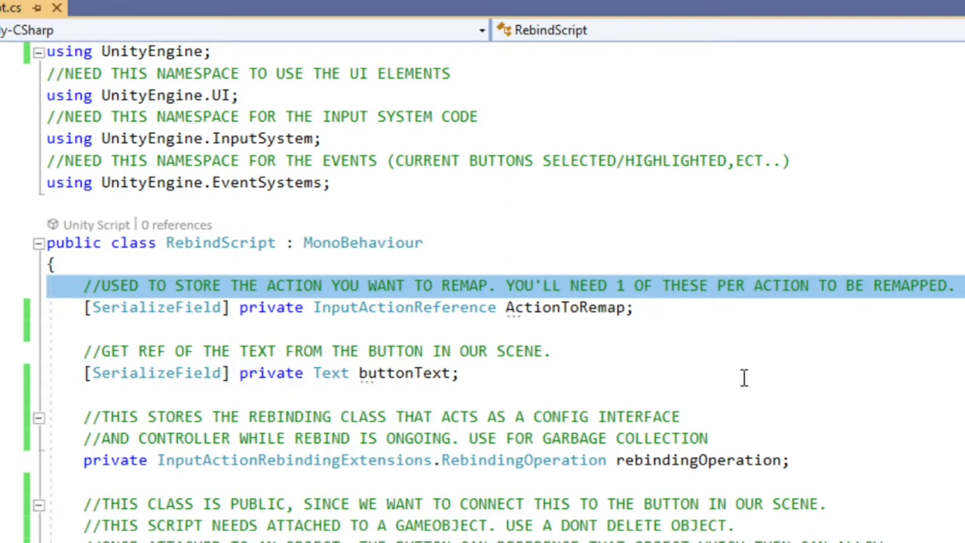
pyautogui.moveTo(666, 382)
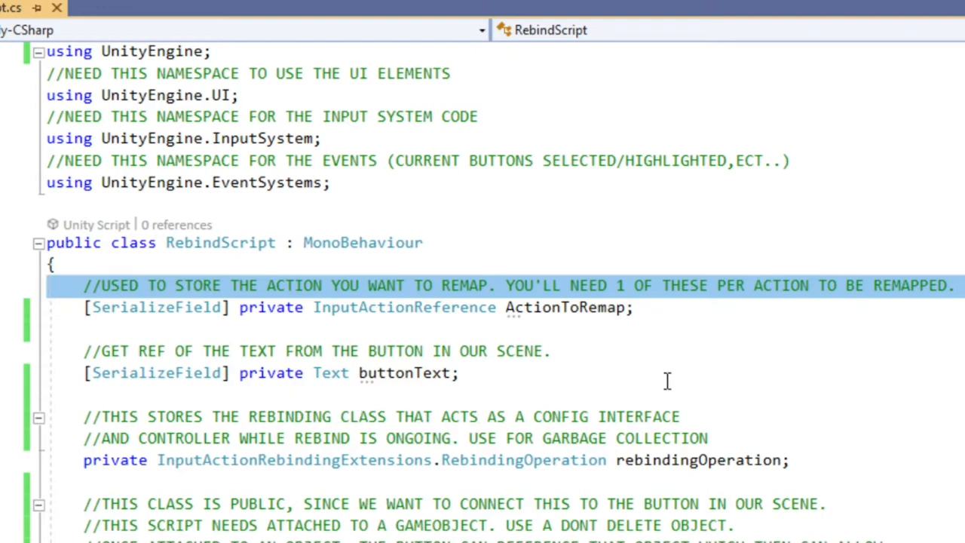
pyautogui.doubleClick(420, 372)
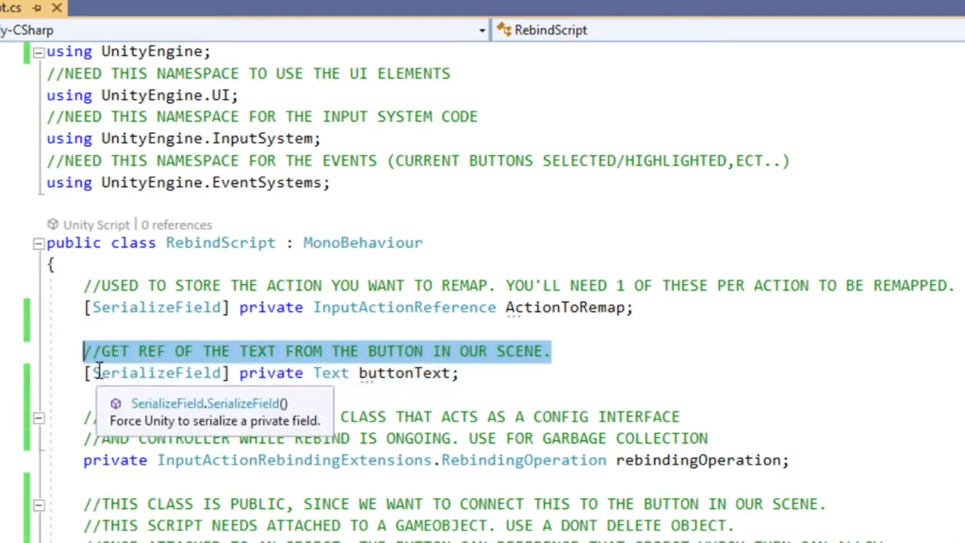
pyautogui.moveTo(844, 455)
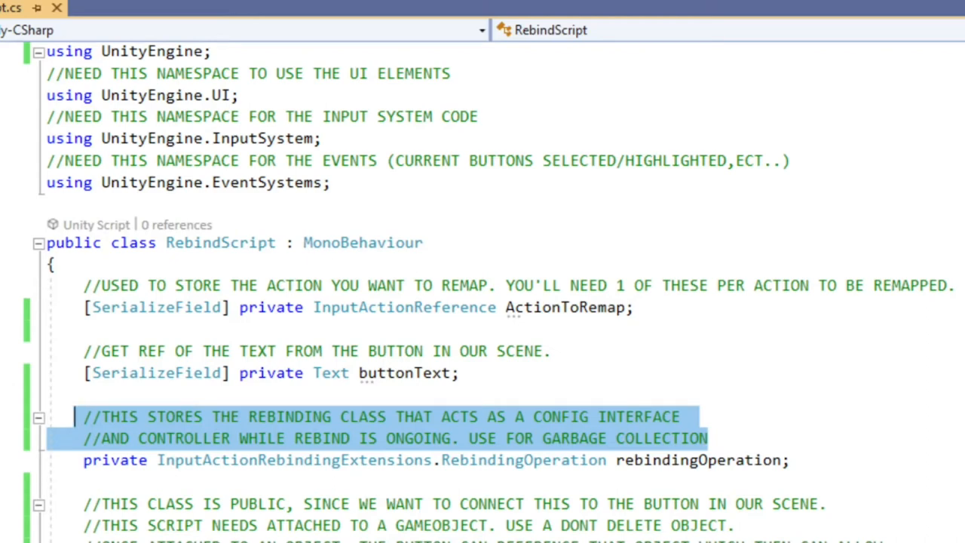
pyautogui.scroll(-3)
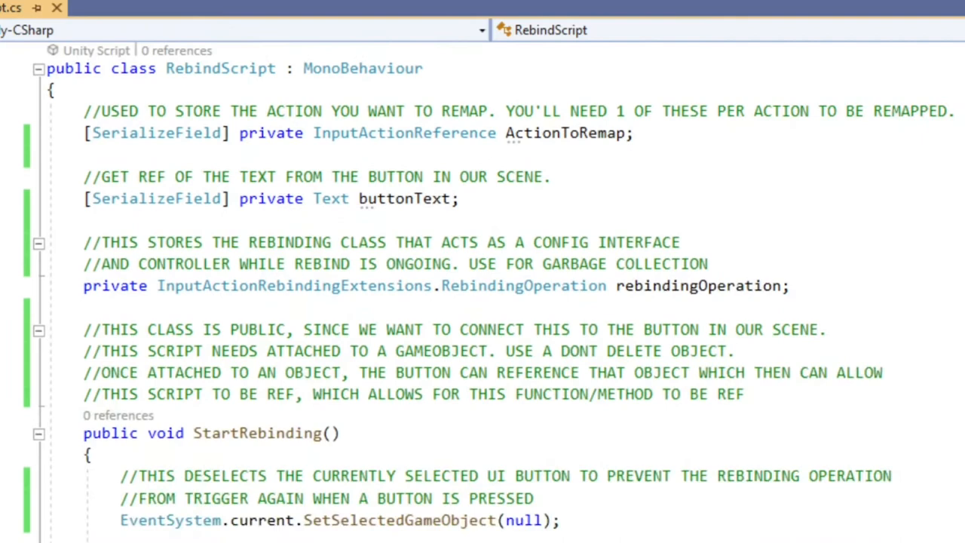
pyautogui.scroll(-3)
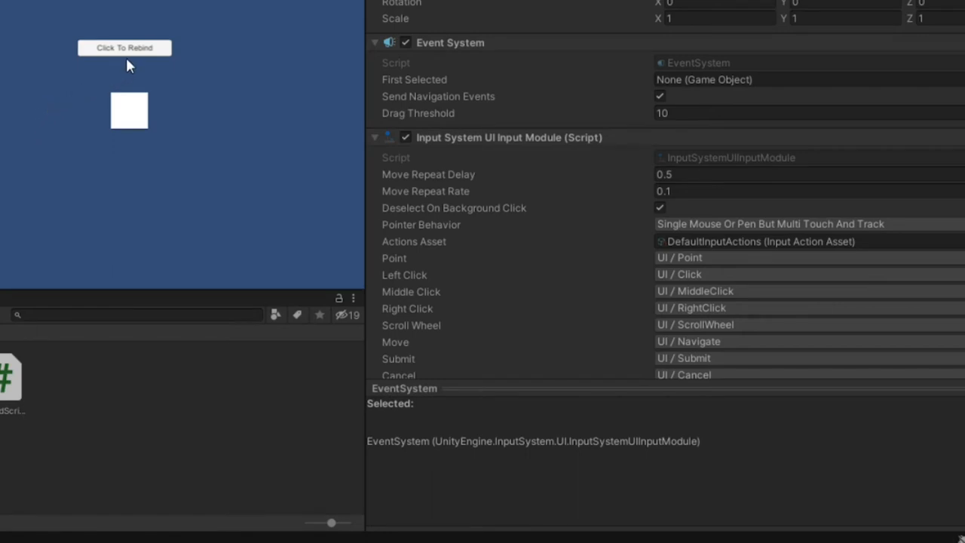
# Press the Click To Rebind button in the running game.
pyautogui.click(125, 47)
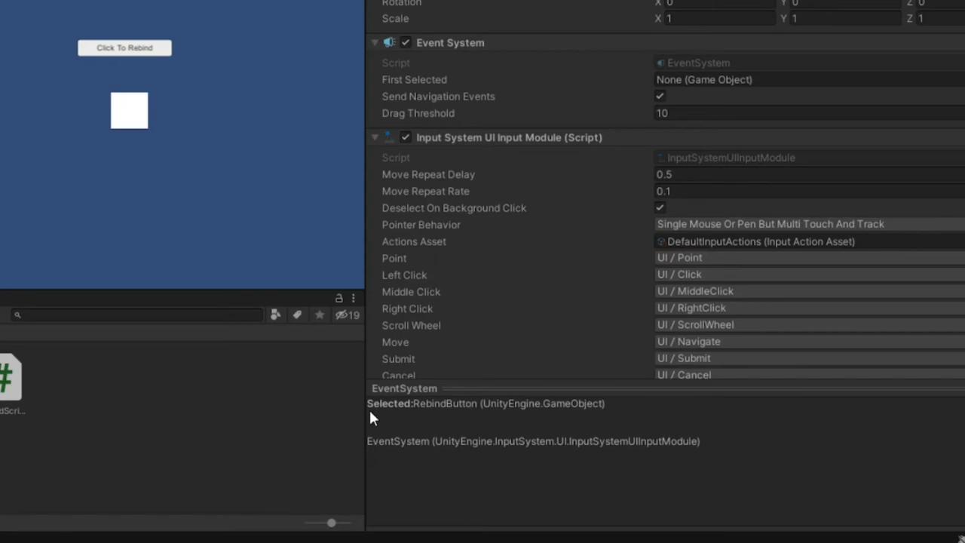
pyautogui.moveTo(631, 413)
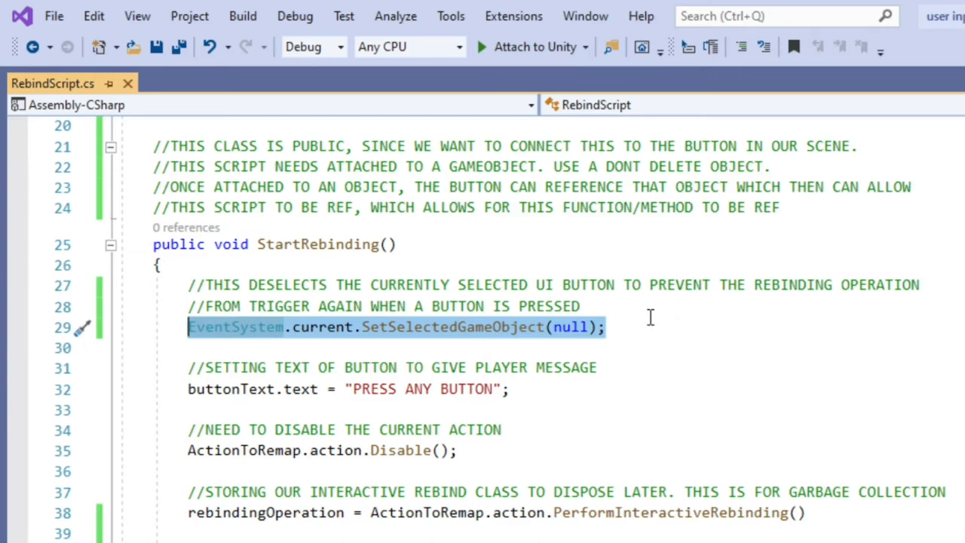
pyautogui.moveTo(597, 302)
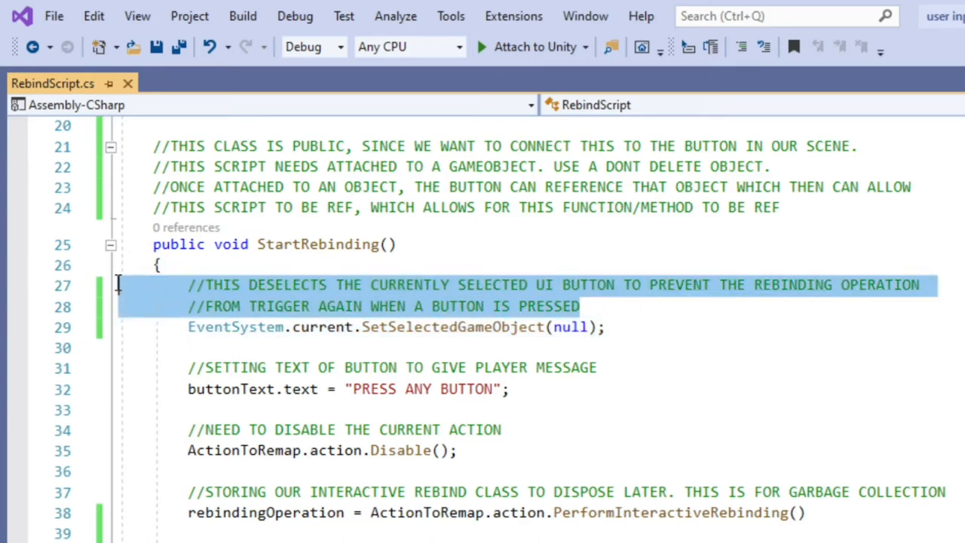
pyautogui.moveTo(644, 299)
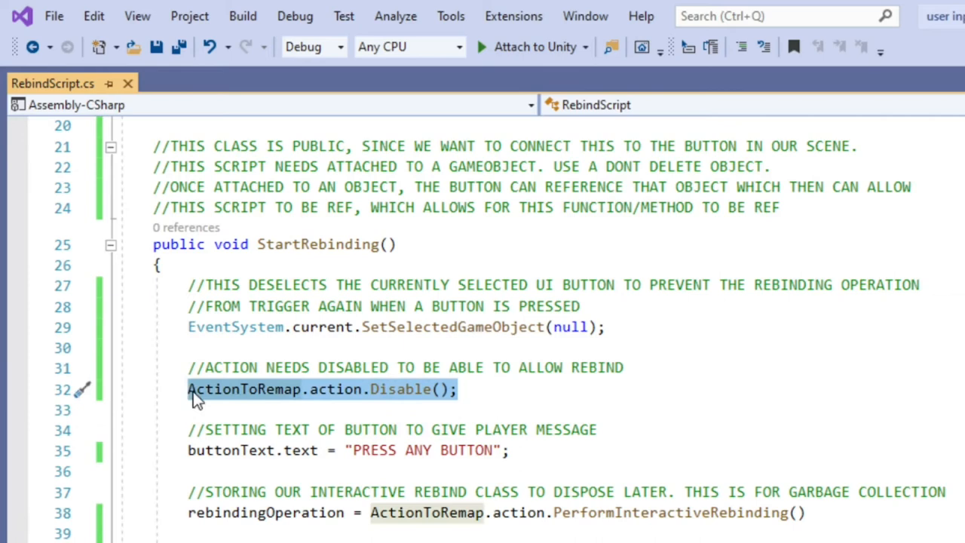
pyautogui.moveTo(518, 400)
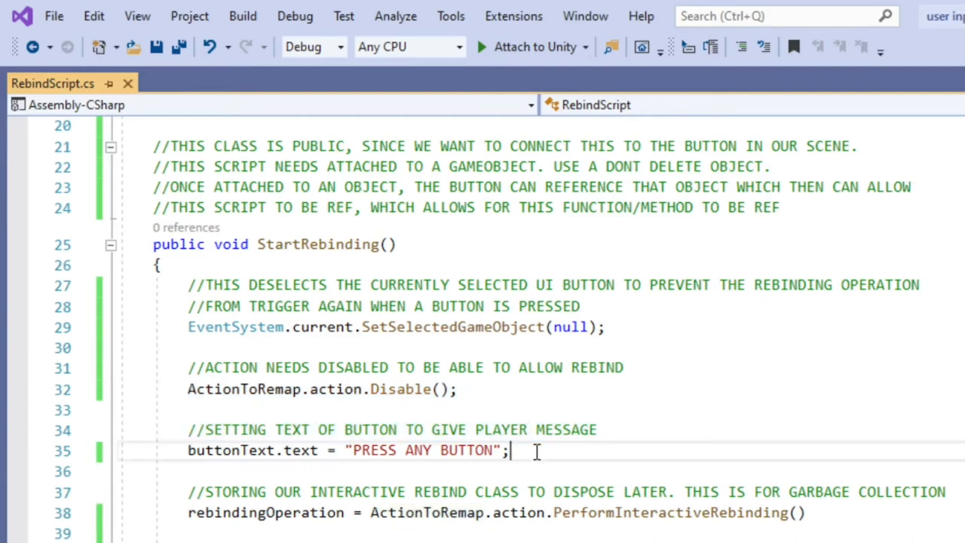
# Highlight the buttonText line in StartRebinding to reorder it below the Disable call.
pyautogui.tripleClick(346, 450)
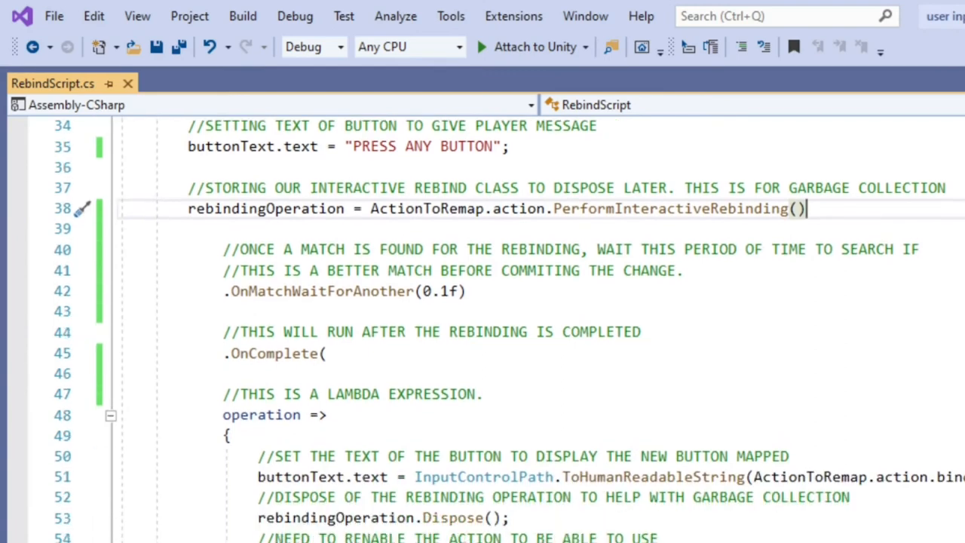
pyautogui.scroll(-3)
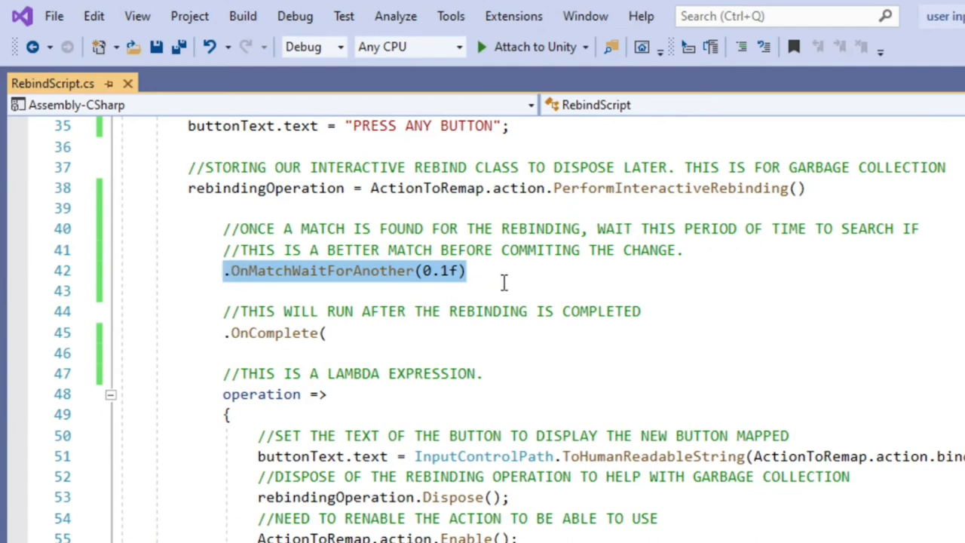
pyautogui.moveTo(615, 259)
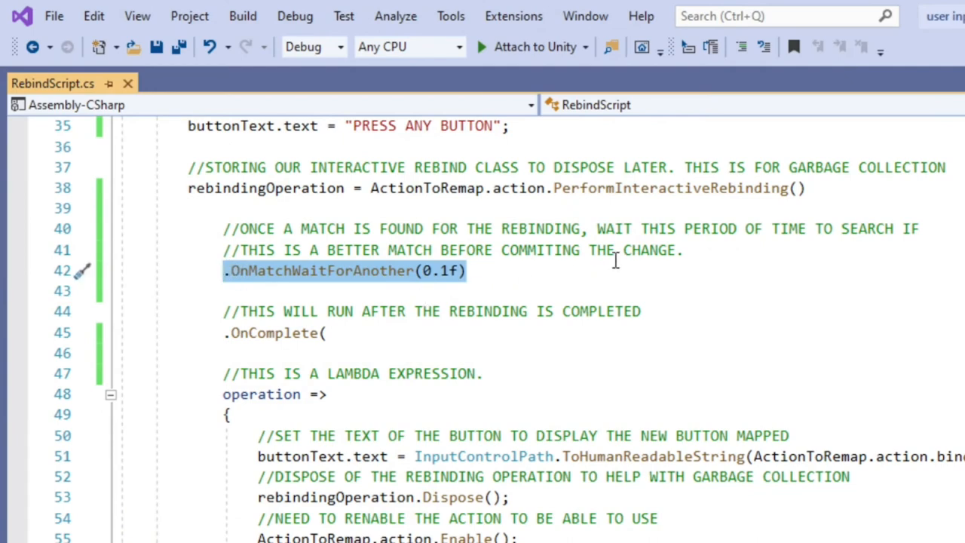
pyautogui.moveTo(699, 249)
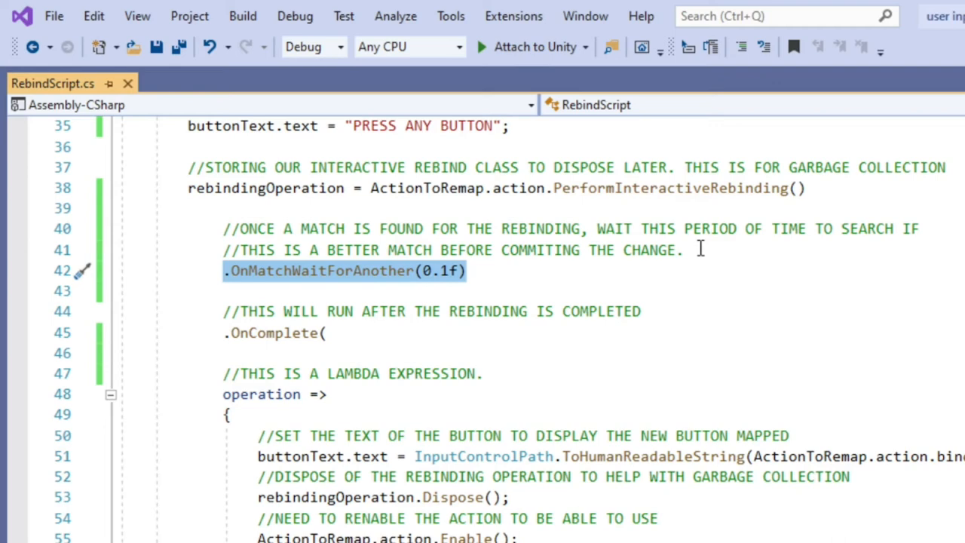
pyautogui.click(655, 249)
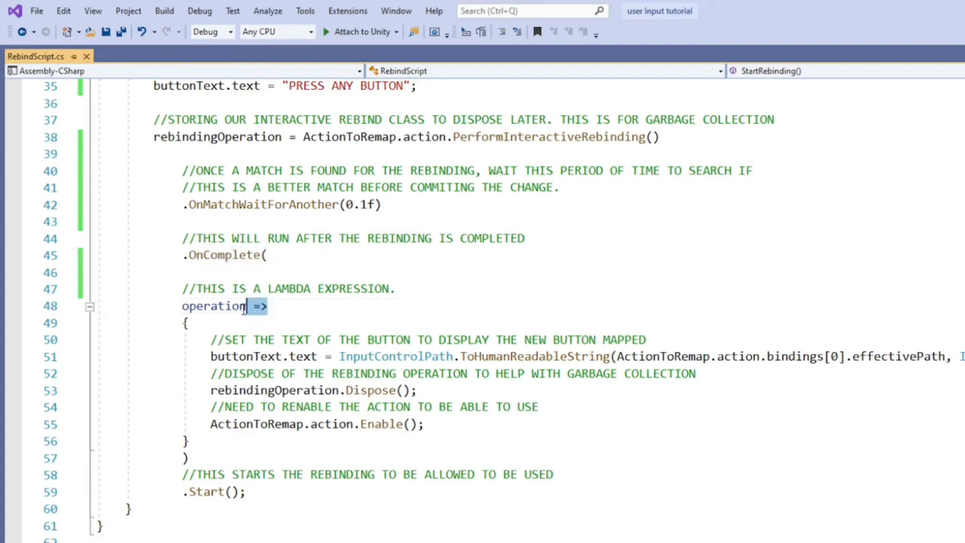
pyautogui.doubleClick(213, 306)
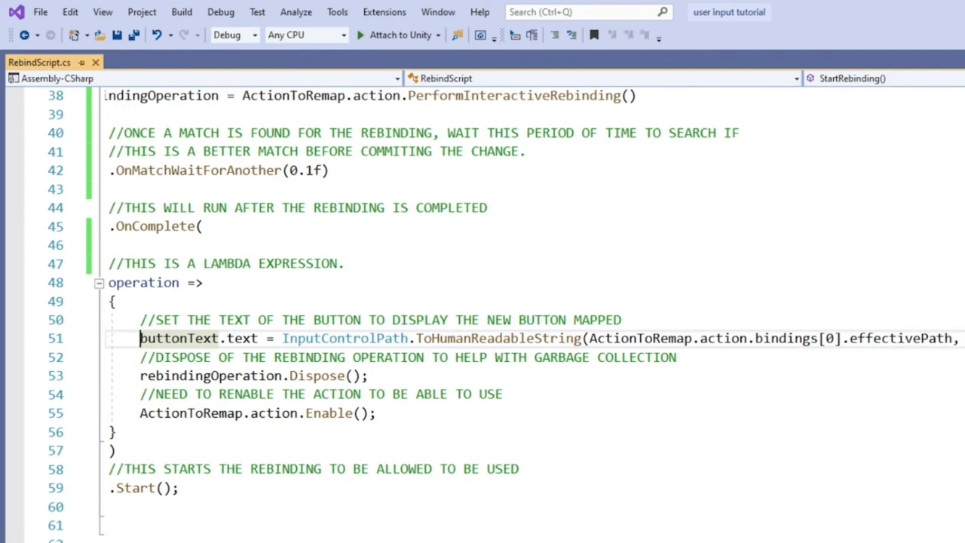
pyautogui.hscroll(3)
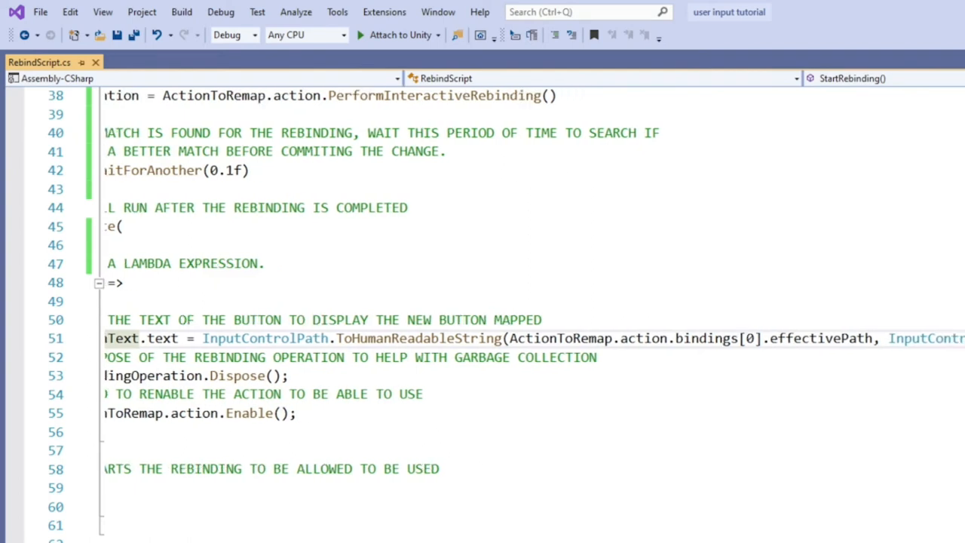
pyautogui.hscroll(-3)
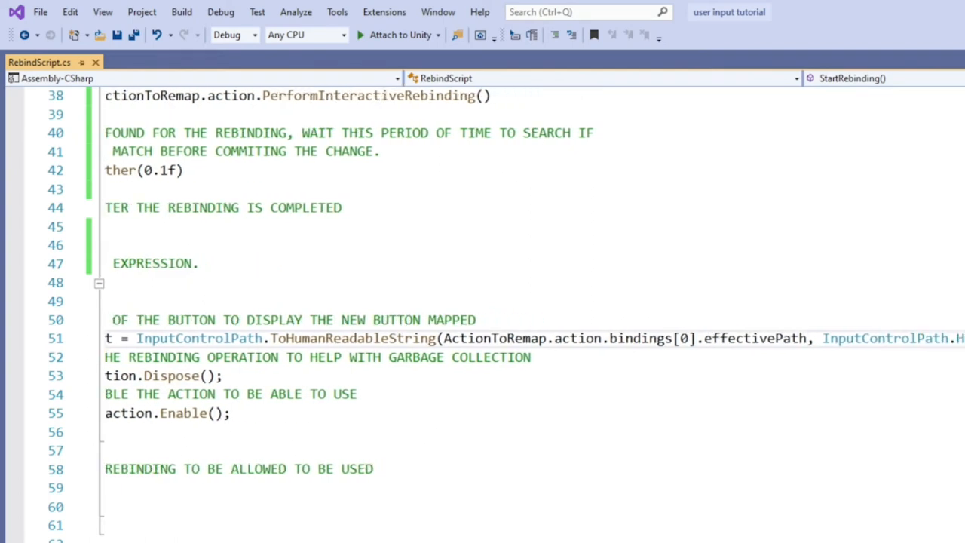
pyautogui.hscroll(3)
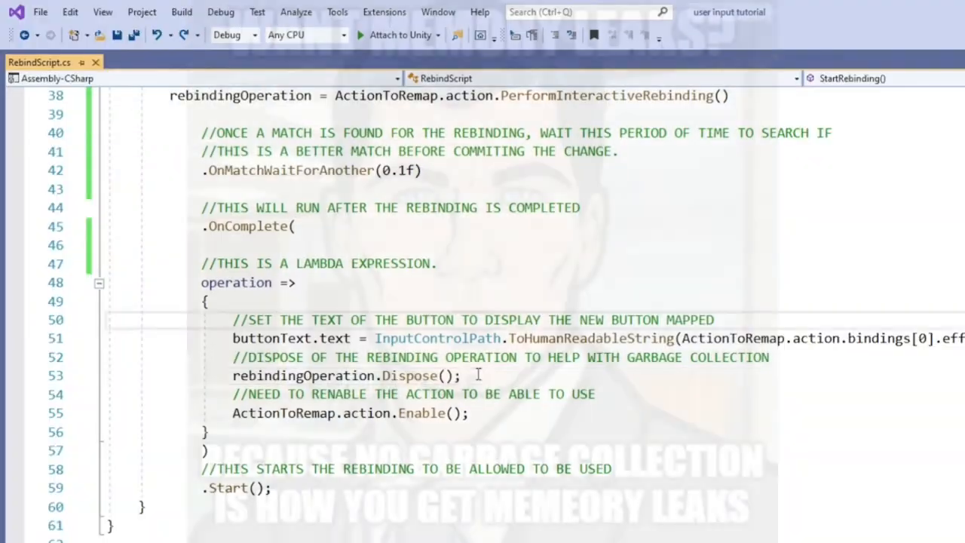
pyautogui.tripleClick(339, 375)
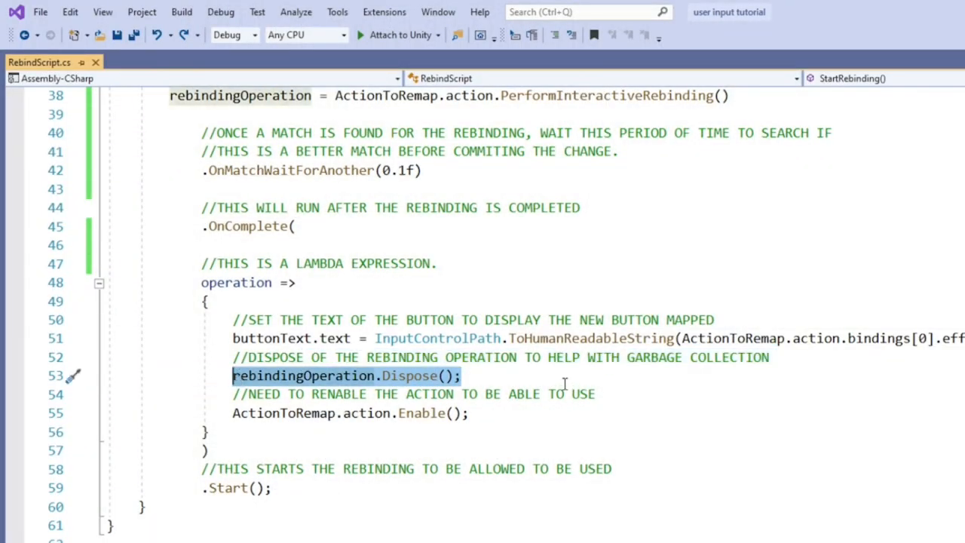
pyautogui.moveTo(781, 370)
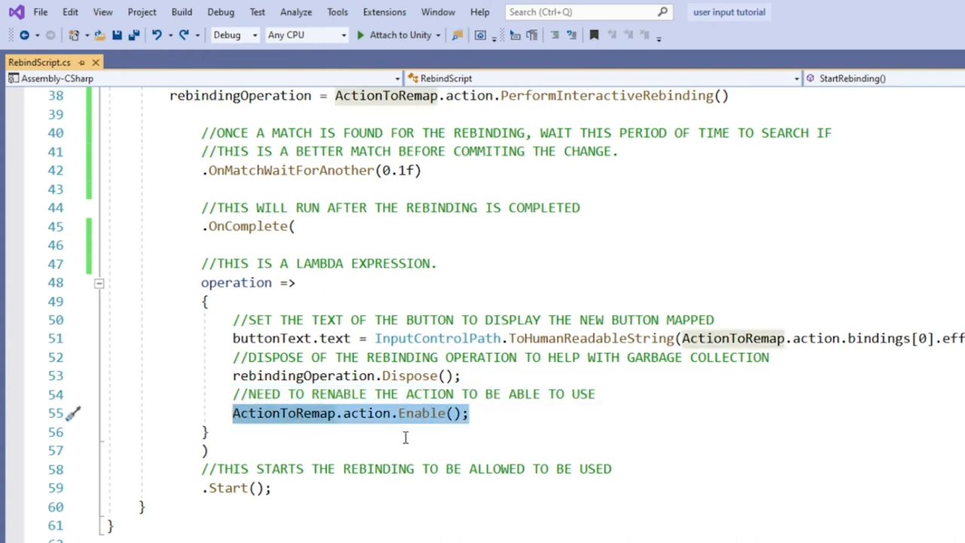
pyautogui.moveTo(560, 422)
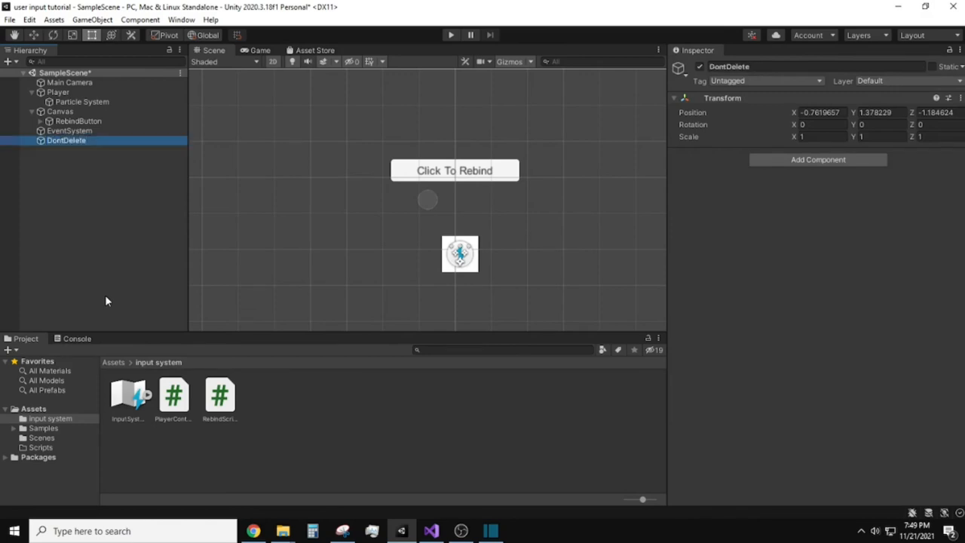
# Add Rebind Script to DontDelete with PlayerOnGround/ButtonRegular as the action to remap.
pyautogui.click(818, 159)
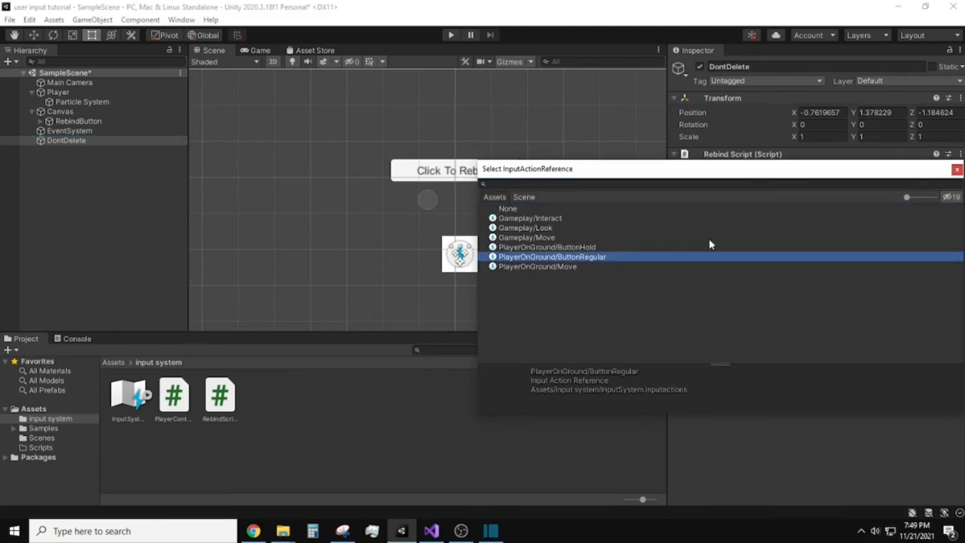
pyautogui.click(551, 256)
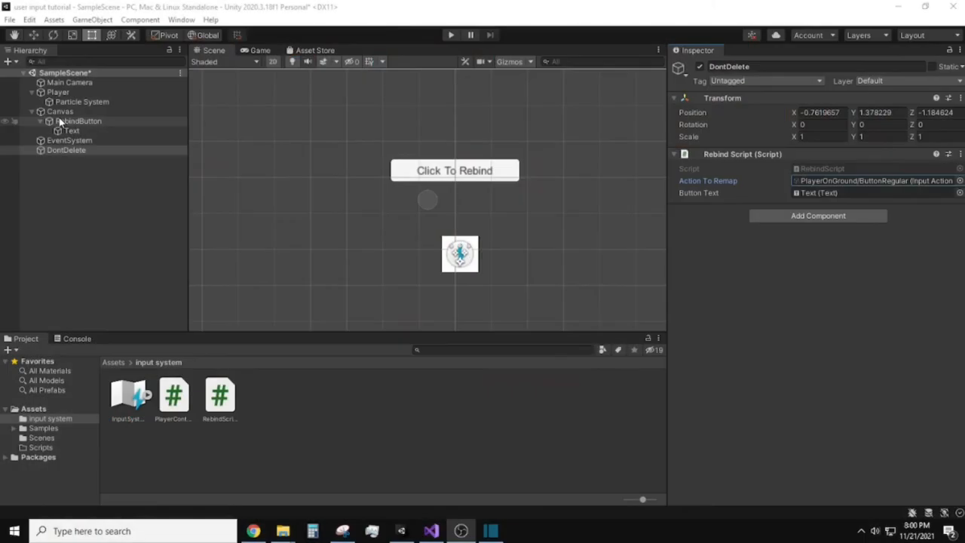
# Add an On Click entry calling DontDelete's RebindScript.StartRebinding, then enter Play mode.
pyautogui.click(78, 121)
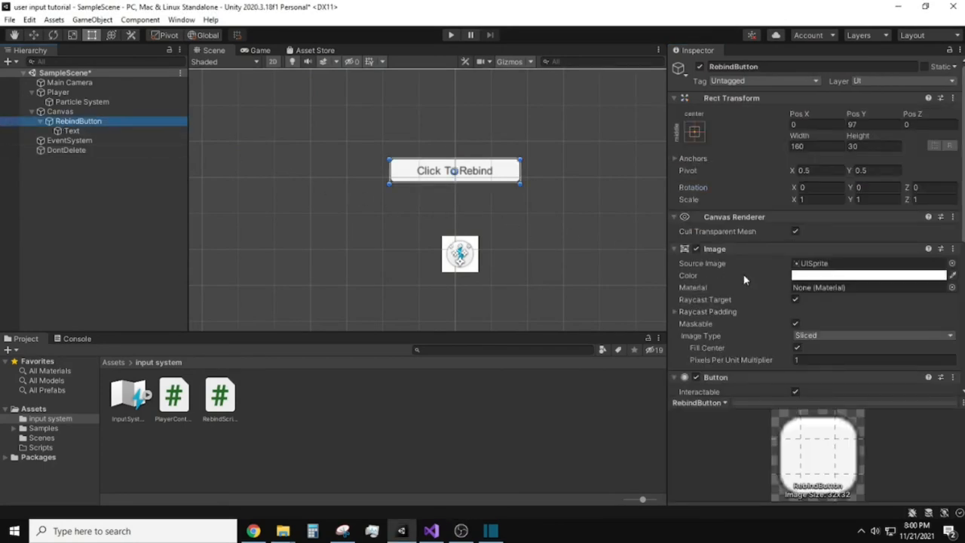
pyautogui.scroll(-3)
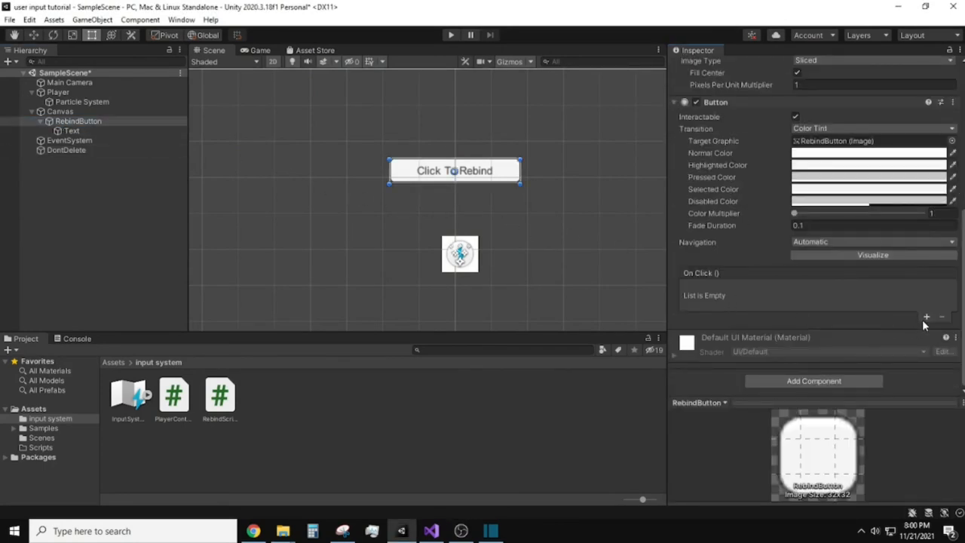
pyautogui.click(926, 316)
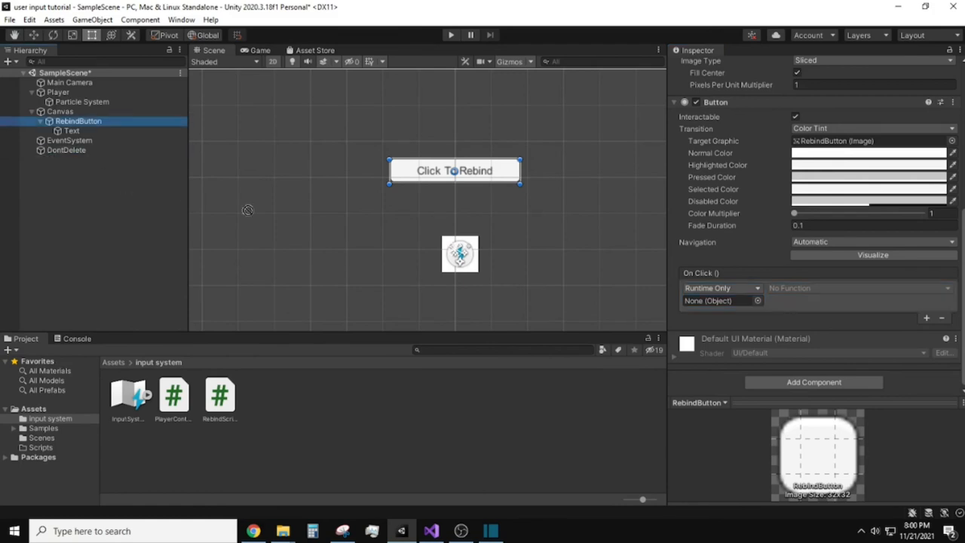
pyautogui.click(859, 288)
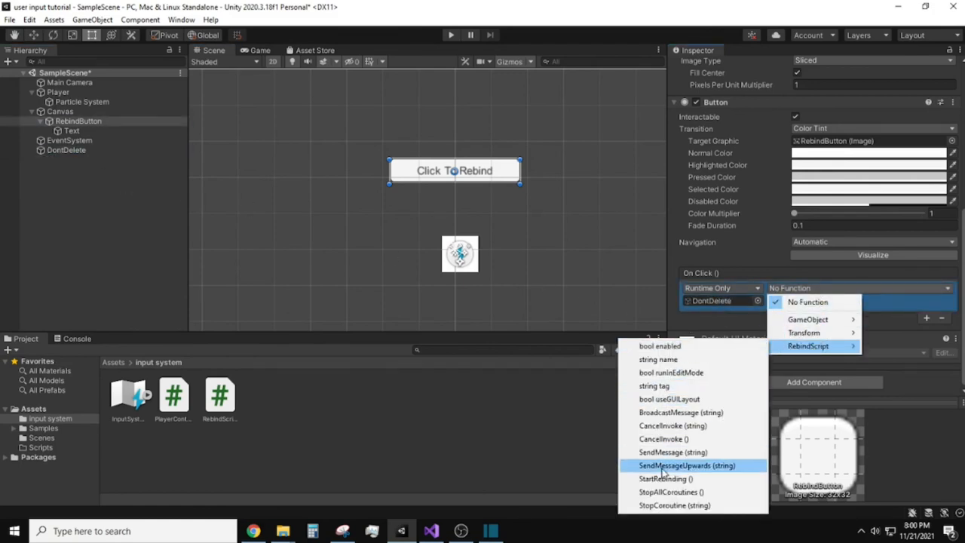
pyautogui.click(665, 479)
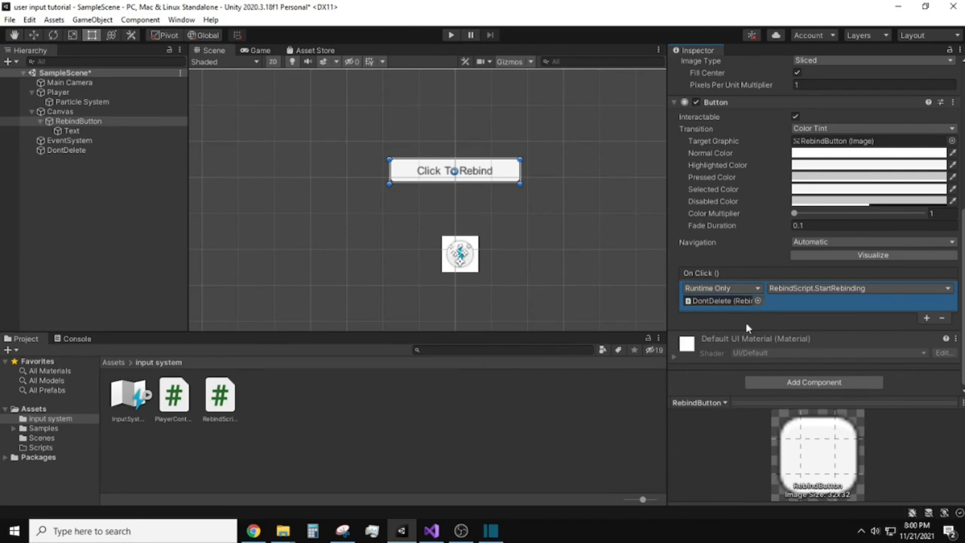
pyautogui.click(450, 35)
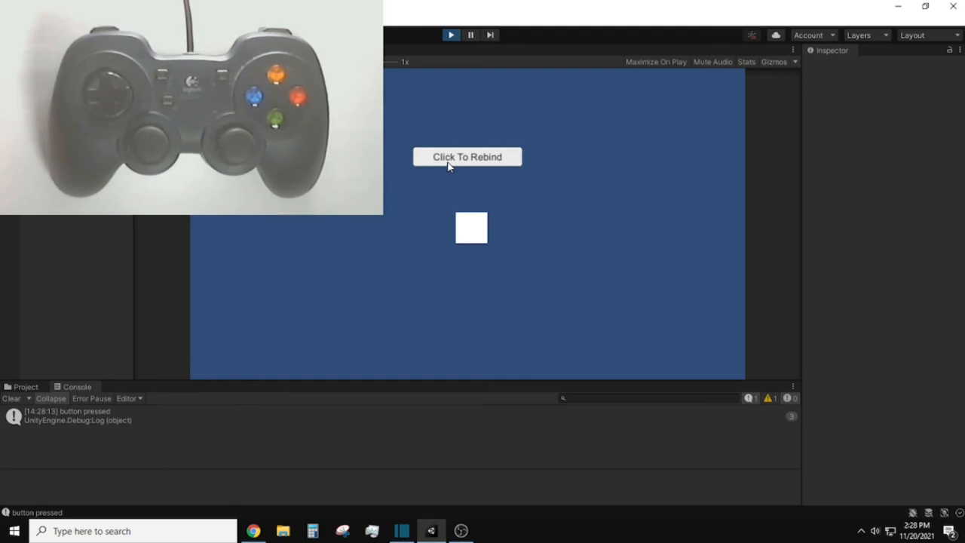
# Click the in-game Click To Rebind button so it reads PRESS ANY BUTTON.
pyautogui.click(466, 157)
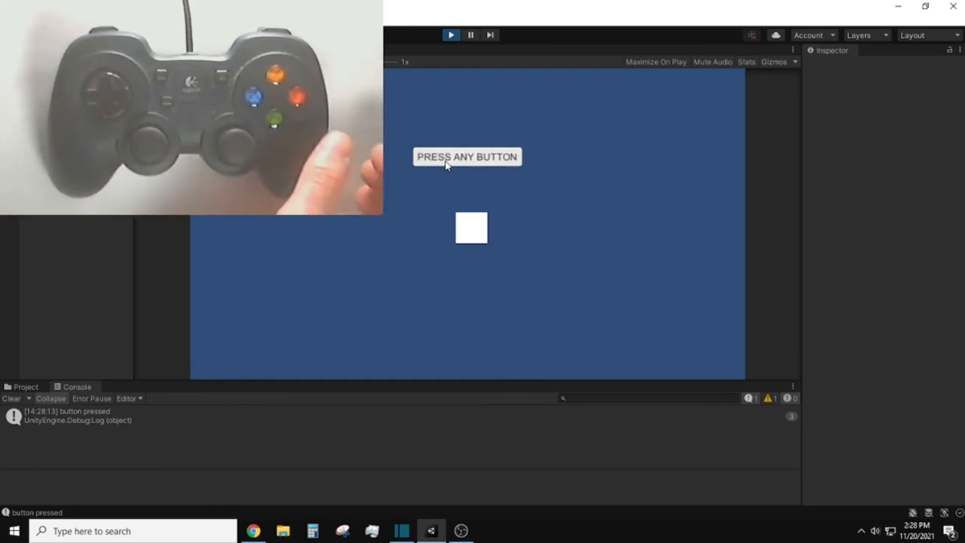